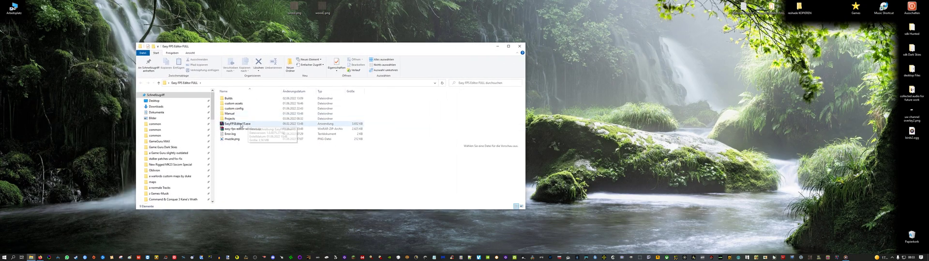
Launch EasyFPSEditor.exe and dismiss the Greetings dialog
double_click(234, 125)
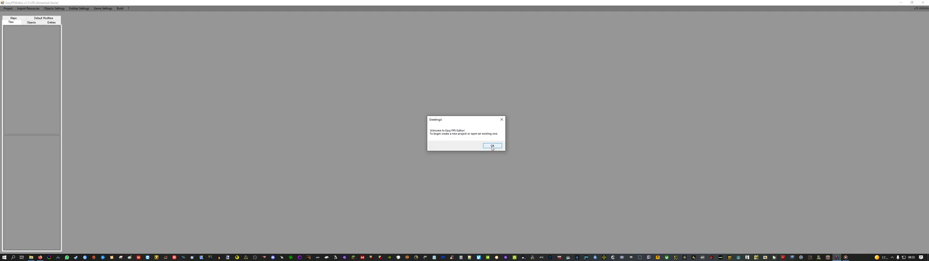
click(491, 146)
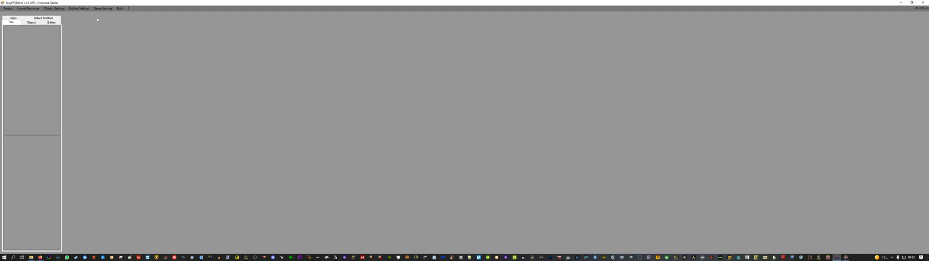
Create a new project located in a fresh folder made inside the Projects directory
click(8, 8)
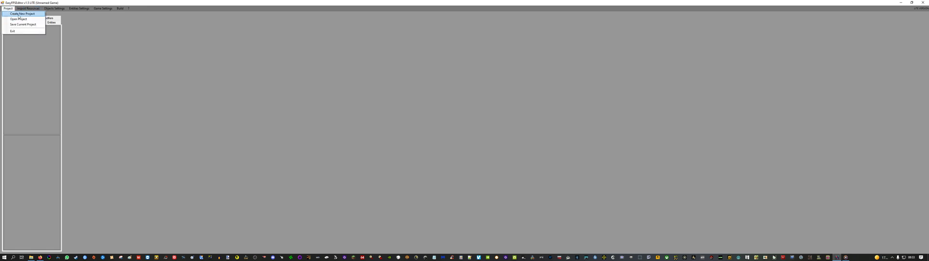
click(17, 19)
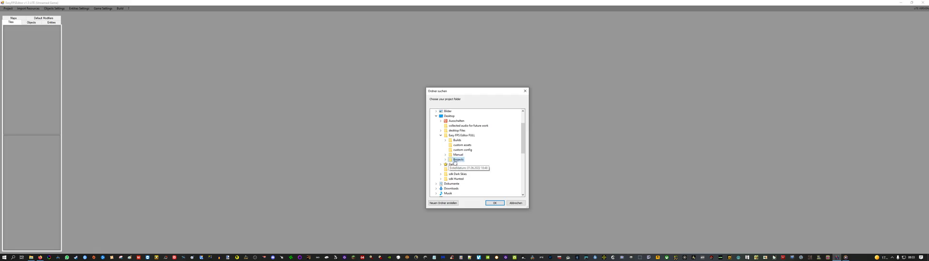
click(445, 160)
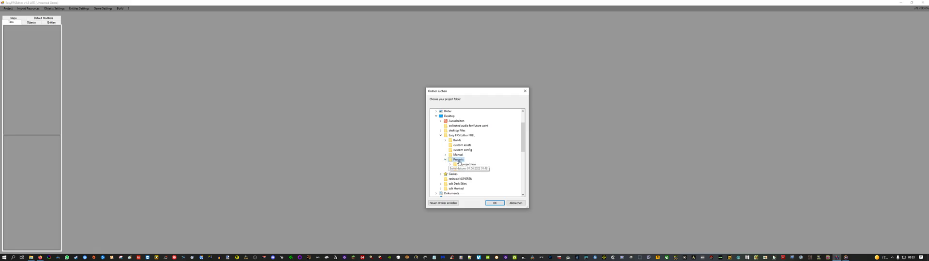
click(450, 165)
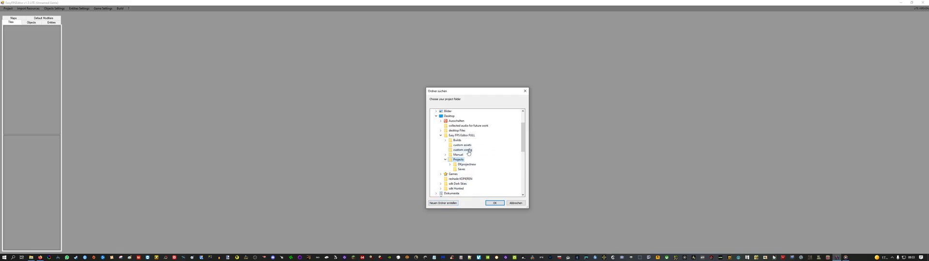
click(443, 203)
text(testfuhaferob)
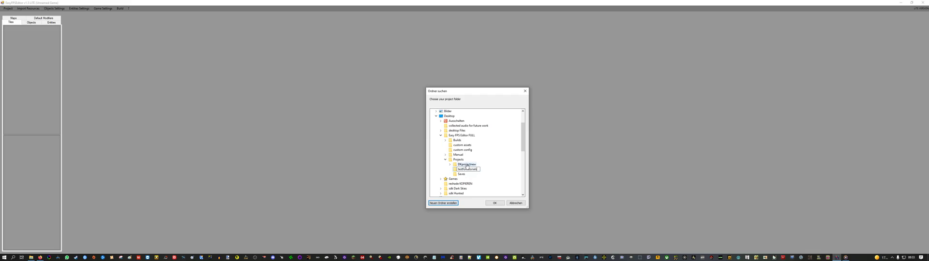
click(494, 204)
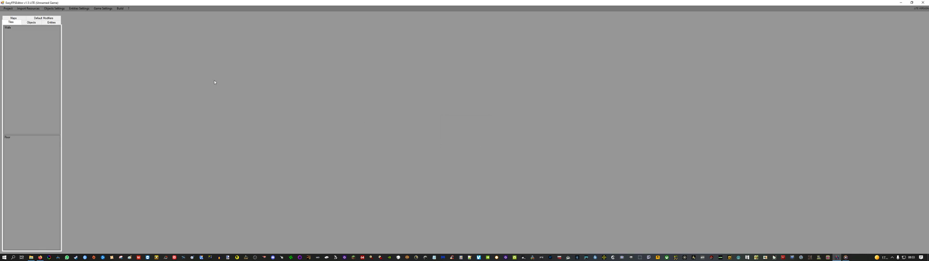
mouse_move(249, 100)
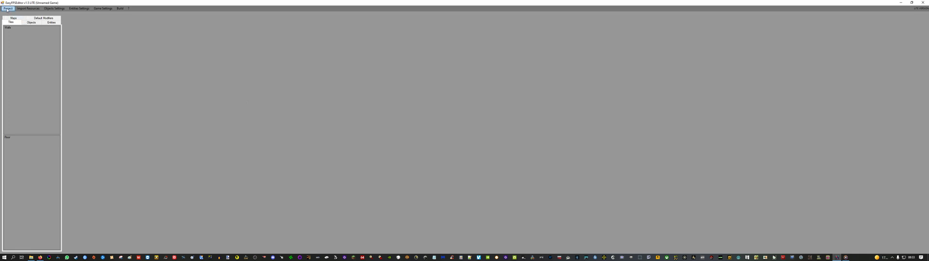
click(7, 7)
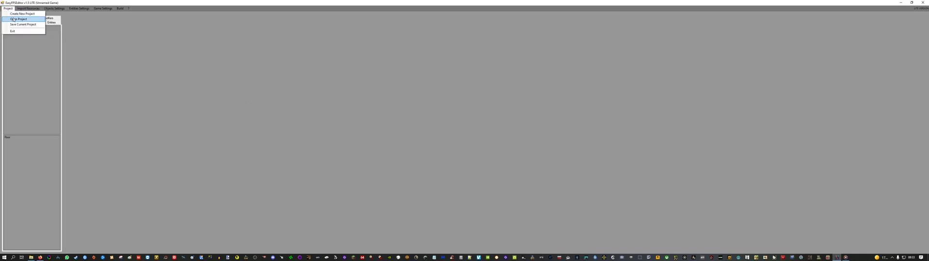
click(19, 19)
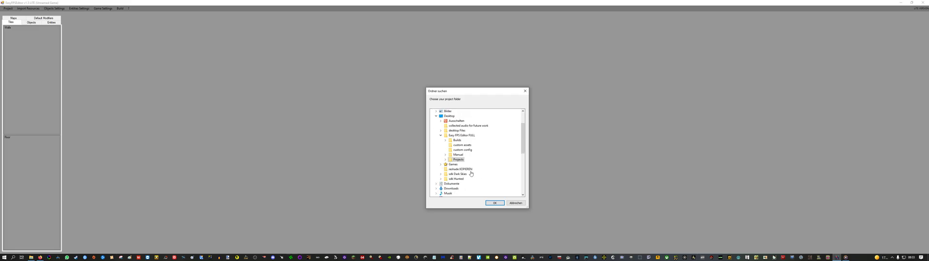
click(446, 159)
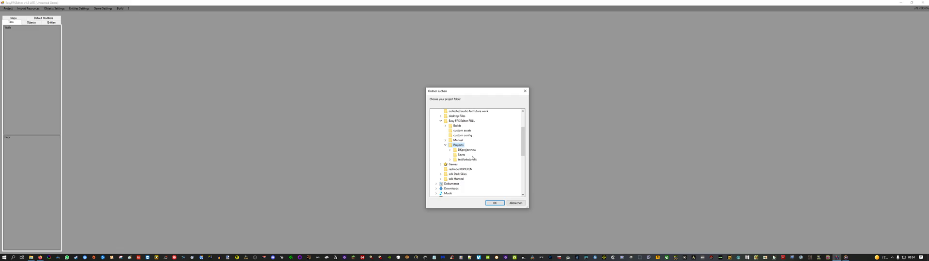
mouse_move(467, 160)
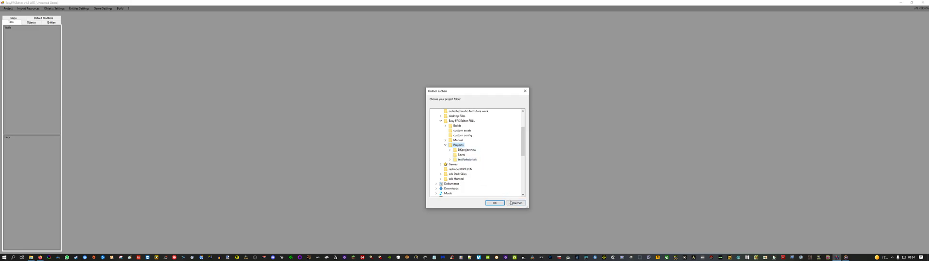
click(515, 204)
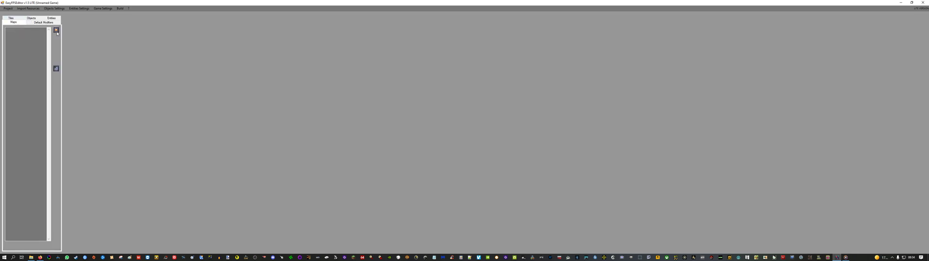
mouse_move(56, 67)
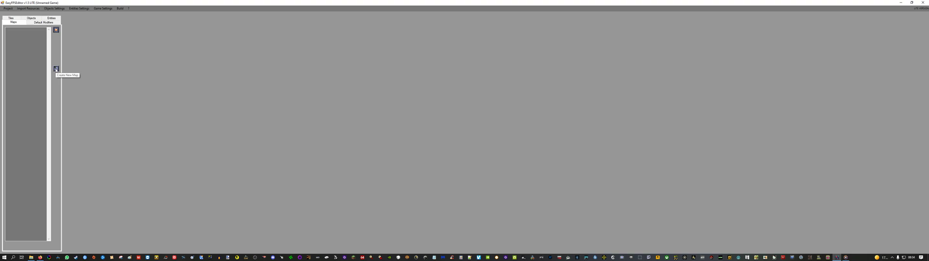
Create a new map named 'M' saved in the project's Maps folder
click(56, 70)
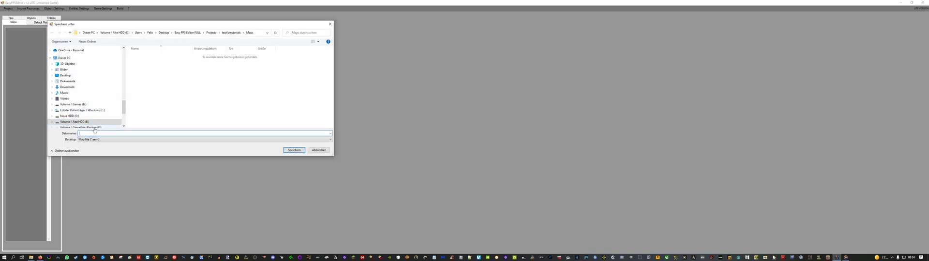
text(M)
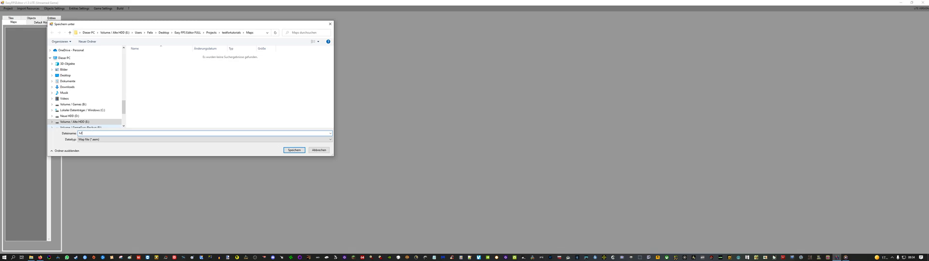
click(295, 150)
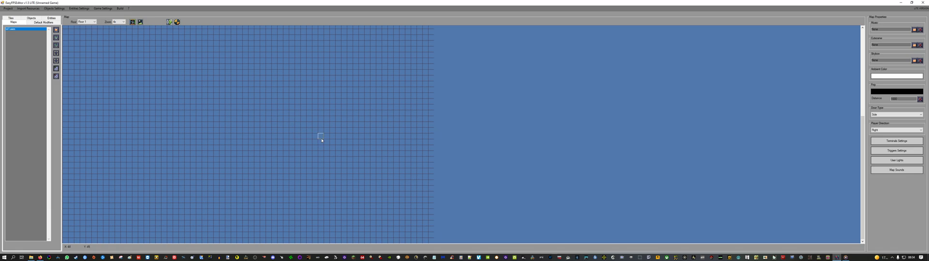
mouse_move(318, 145)
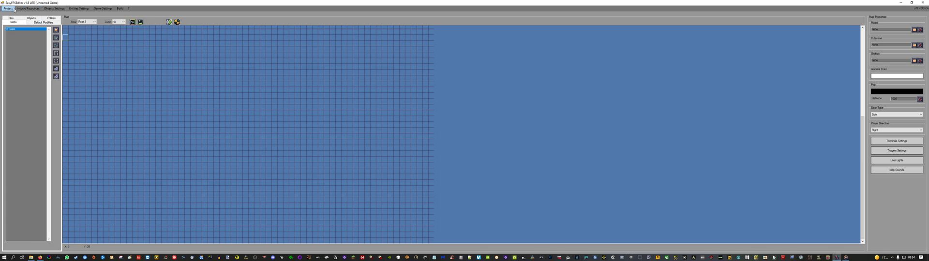
mouse_move(27, 8)
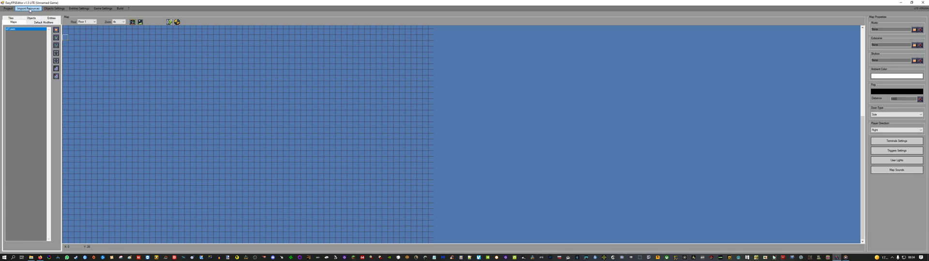
Import wood1.png and wood2.png from the Desktop as wall and floor textures
click(28, 9)
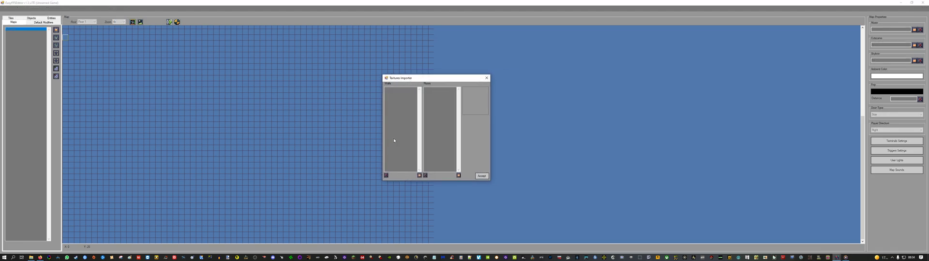
mouse_move(387, 90)
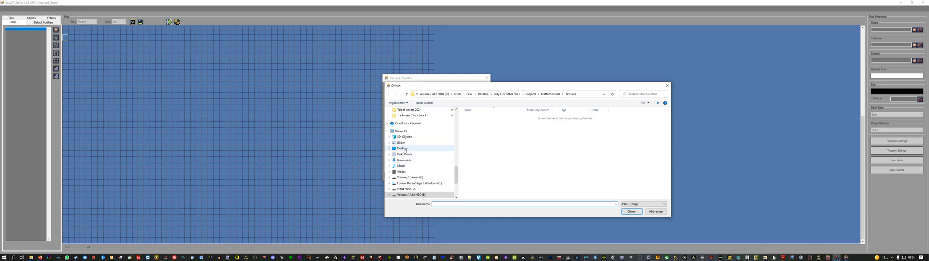
click(403, 149)
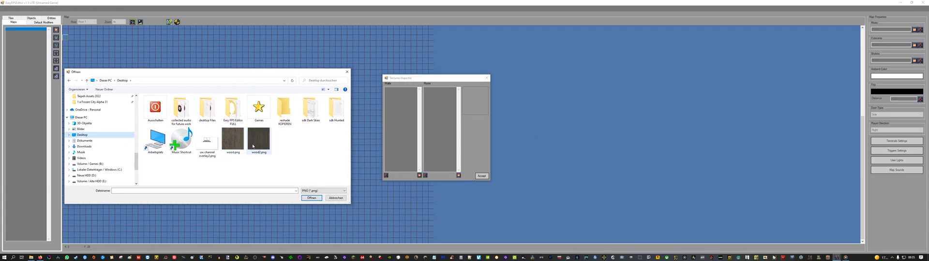
click(232, 141)
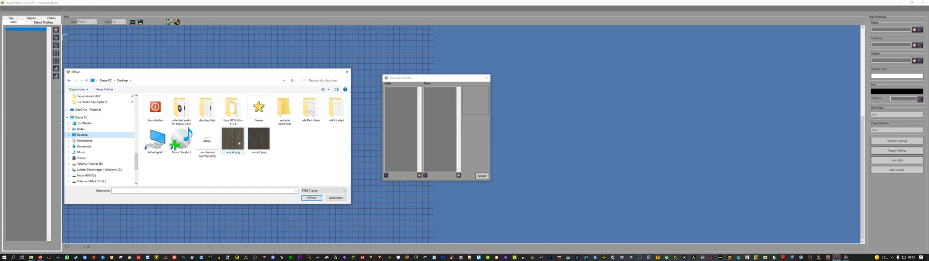
click(233, 141)
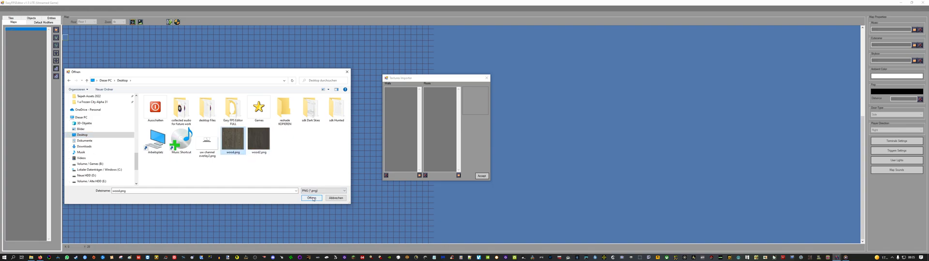
click(311, 198)
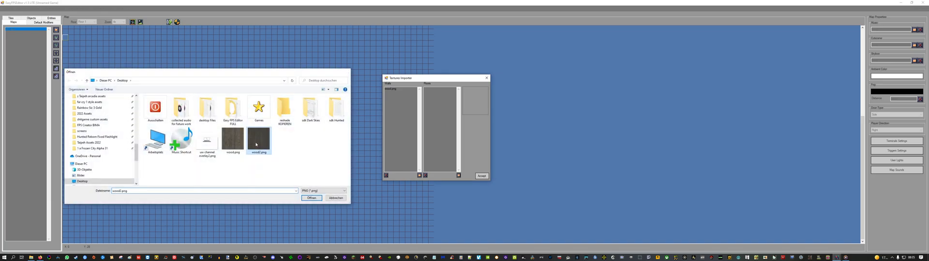
click(311, 197)
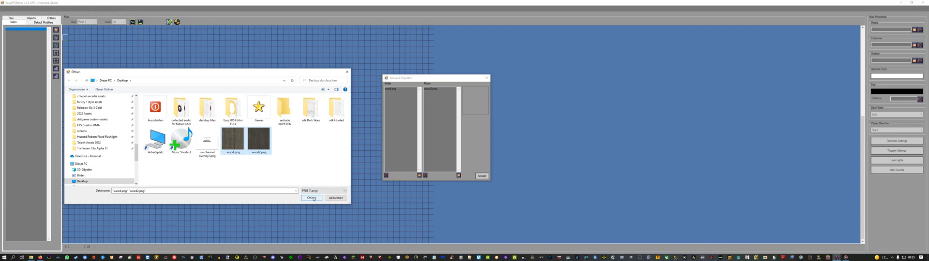
click(310, 198)
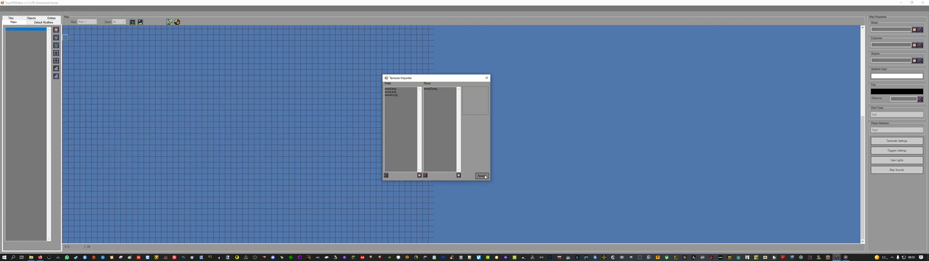
click(482, 175)
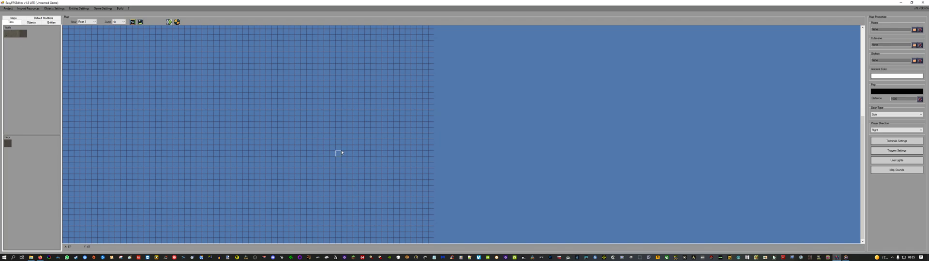
mouse_move(379, 162)
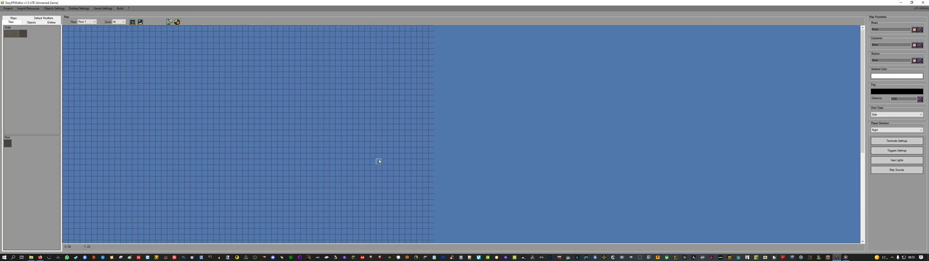
mouse_move(316, 122)
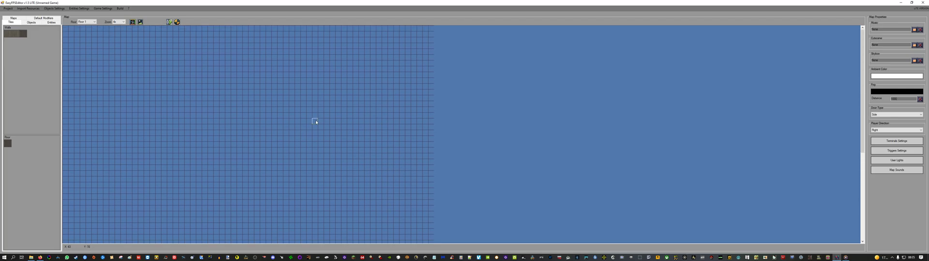
mouse_move(227, 108)
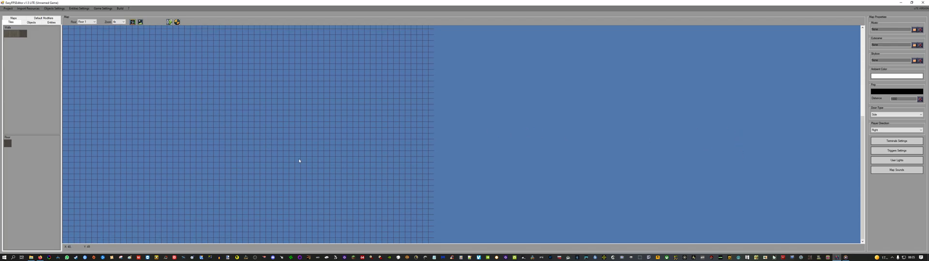
mouse_move(385, 207)
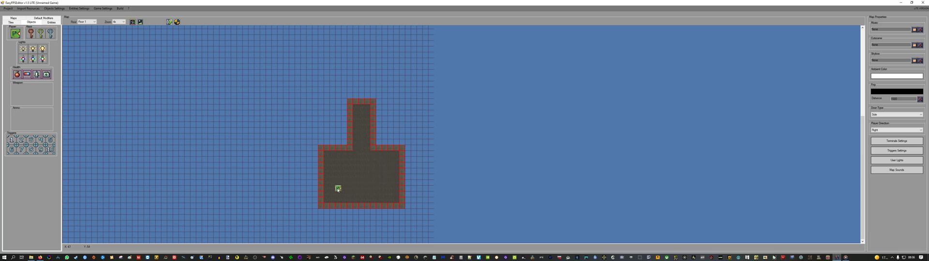
Place the Player Start object in the room's lower-left area
click(326, 176)
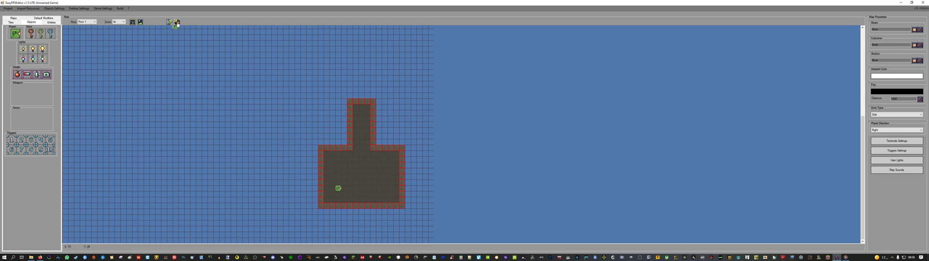
mouse_move(176, 22)
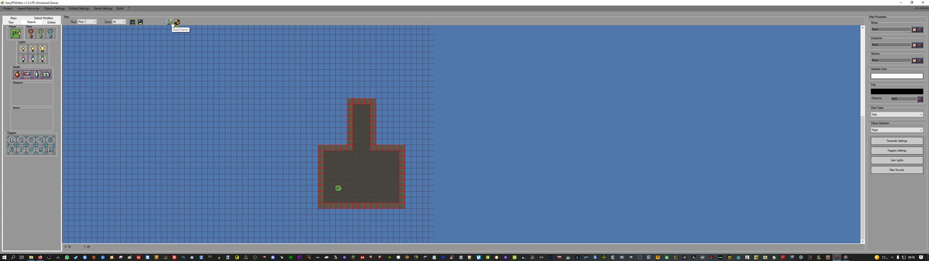
mouse_move(212, 56)
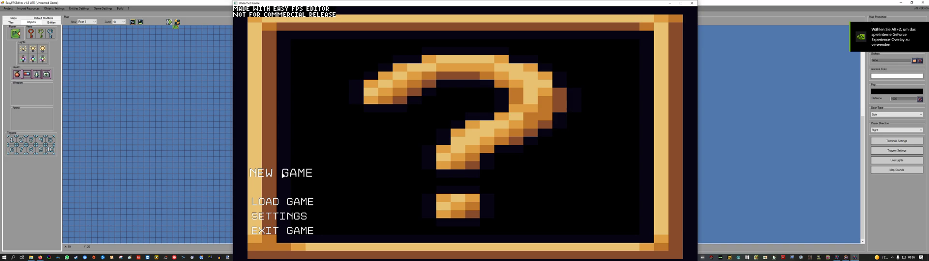
click(281, 173)
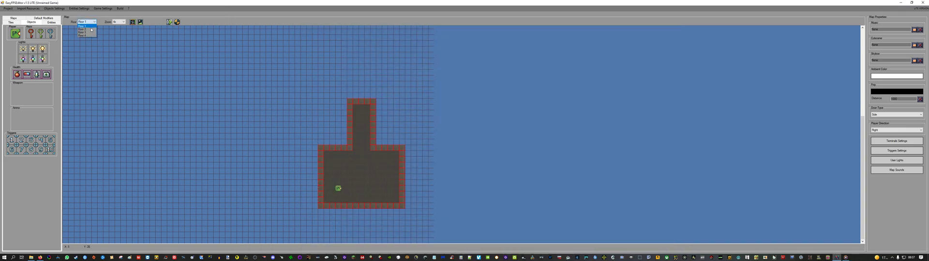
On Floor 2, paint wooden walls tracing the T-shaped room's outline
click(82, 26)
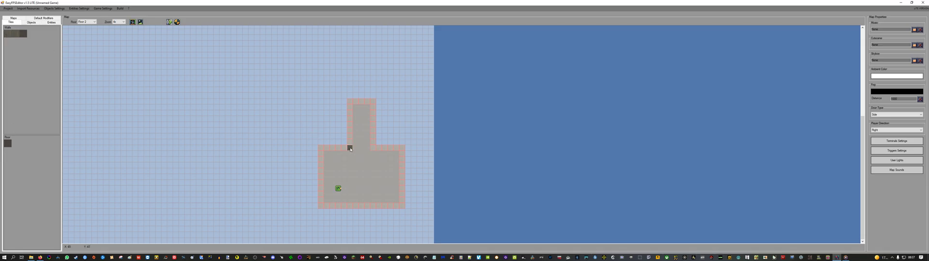
drag(349, 148, 372, 100)
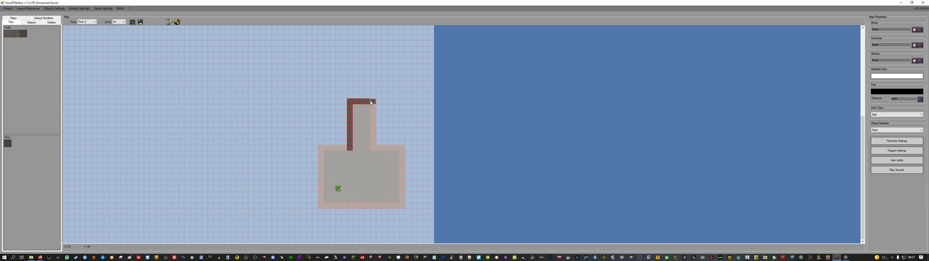
drag(372, 102, 401, 167)
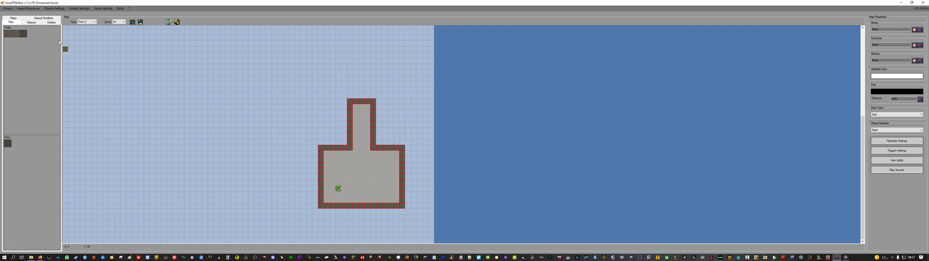
drag(299, 99, 245, 162)
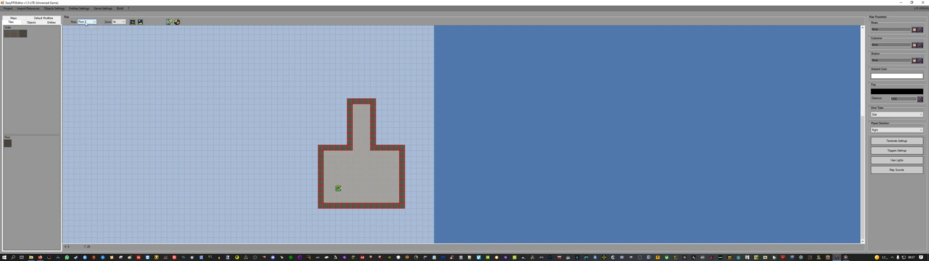
Select Floor 1 in the Floor dropdown
click(93, 22)
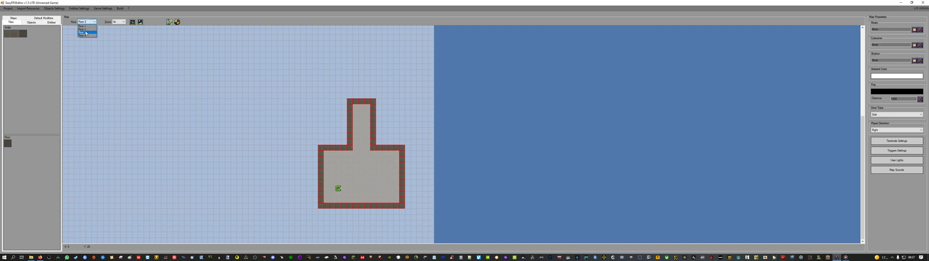
click(86, 31)
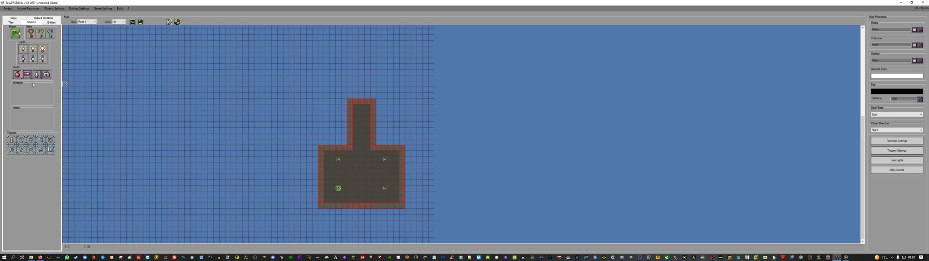
Place a health pickup inside the room near a light
click(17, 75)
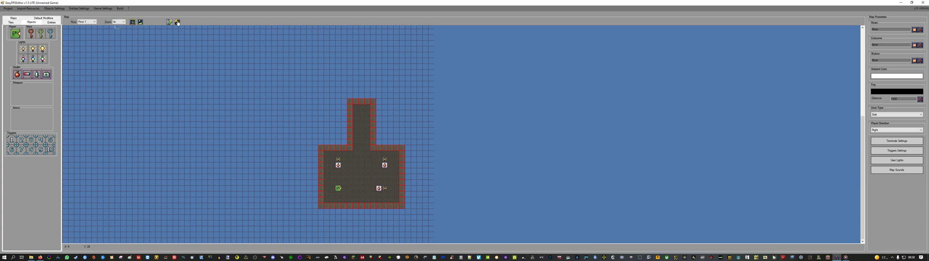
click(176, 22)
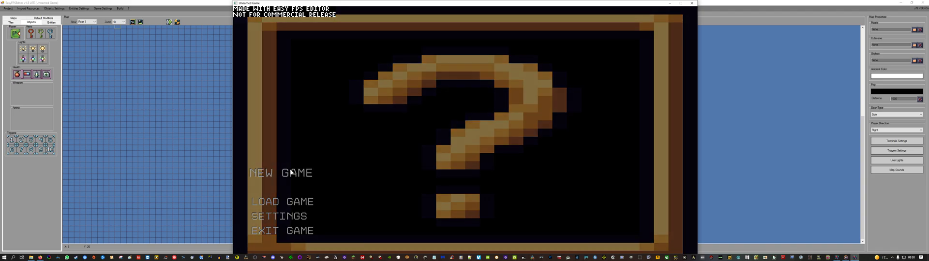
click(282, 173)
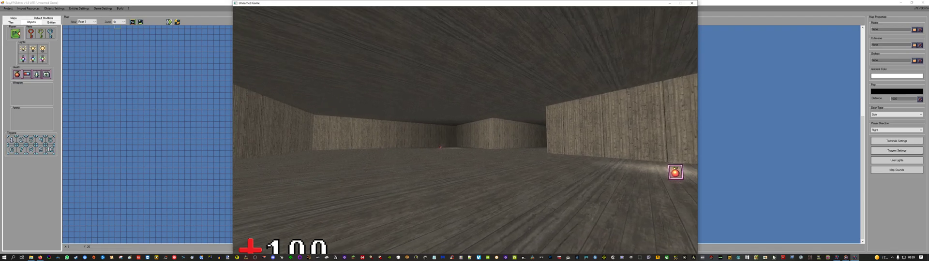
click(691, 3)
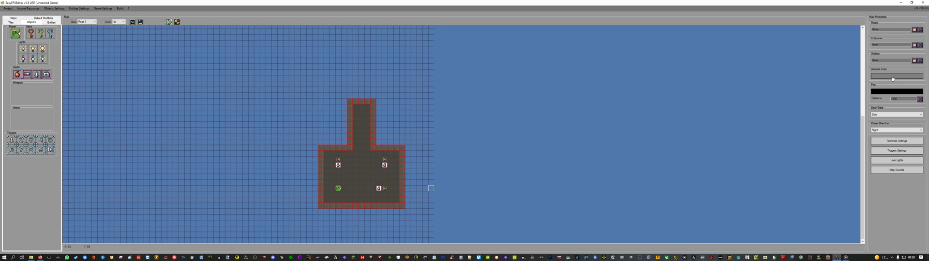
Set the Ambient Color to a near-black custom color via the luminance slider
click(897, 77)
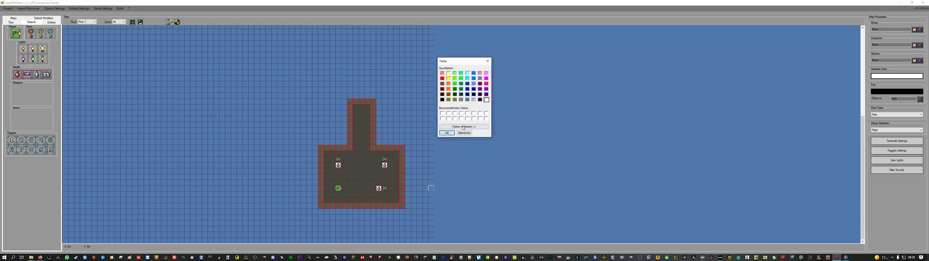
click(464, 126)
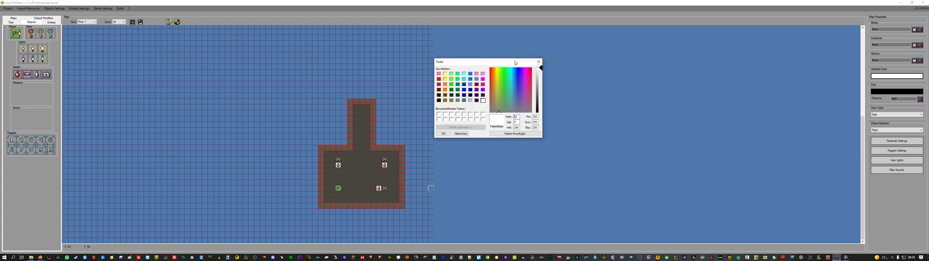
drag(514, 62, 460, 63)
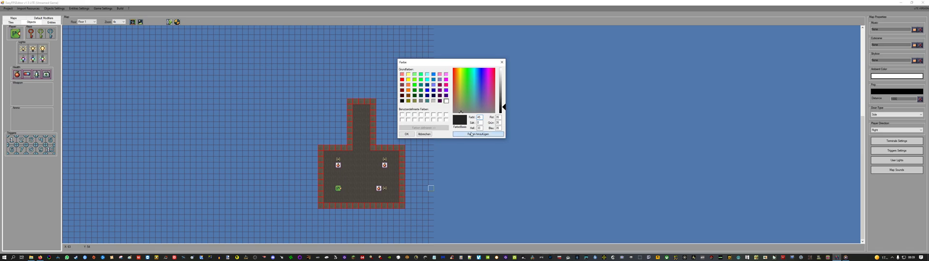
click(407, 134)
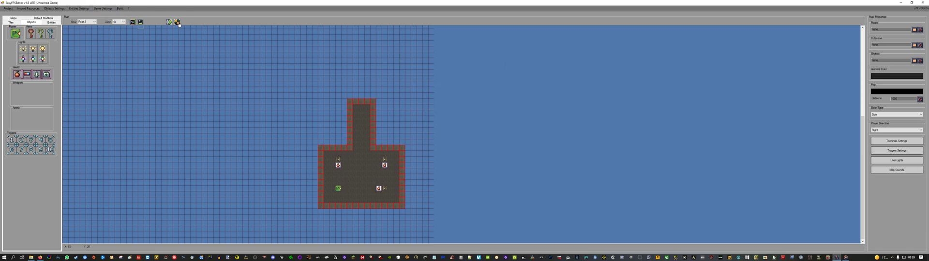
click(176, 22)
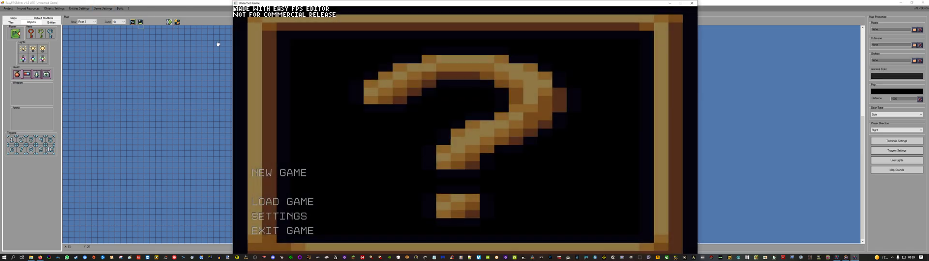
click(279, 172)
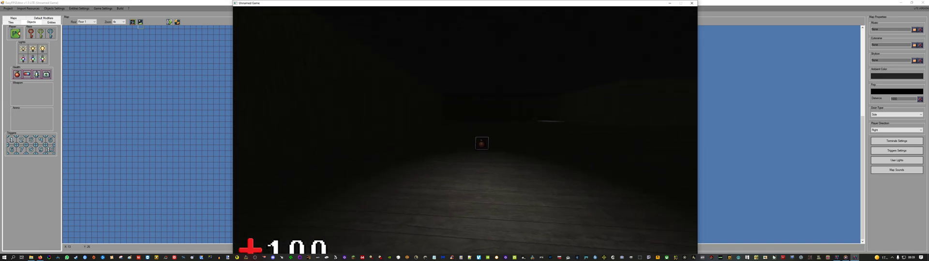
key(Escape)
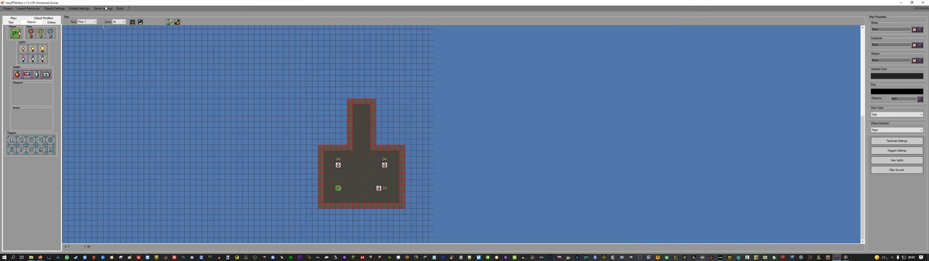
click(7, 9)
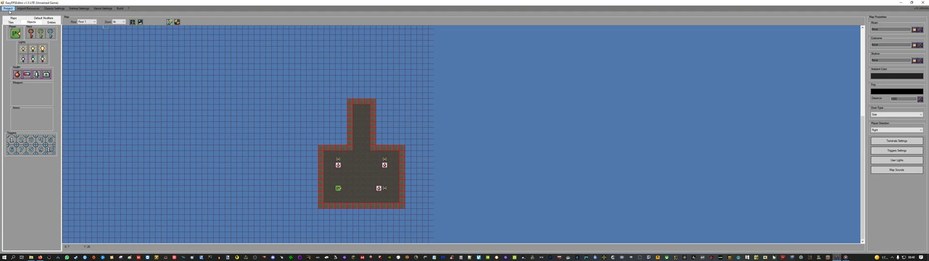
mouse_move(175, 78)
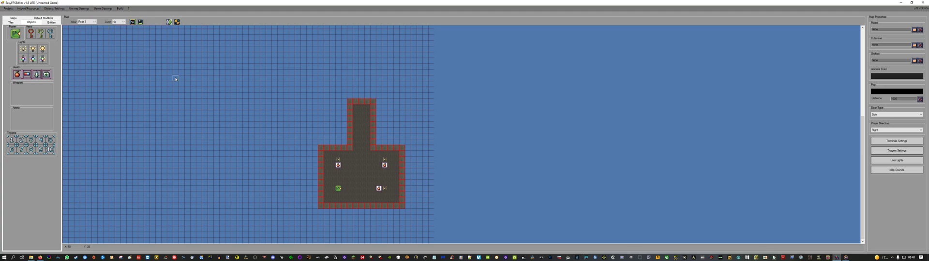